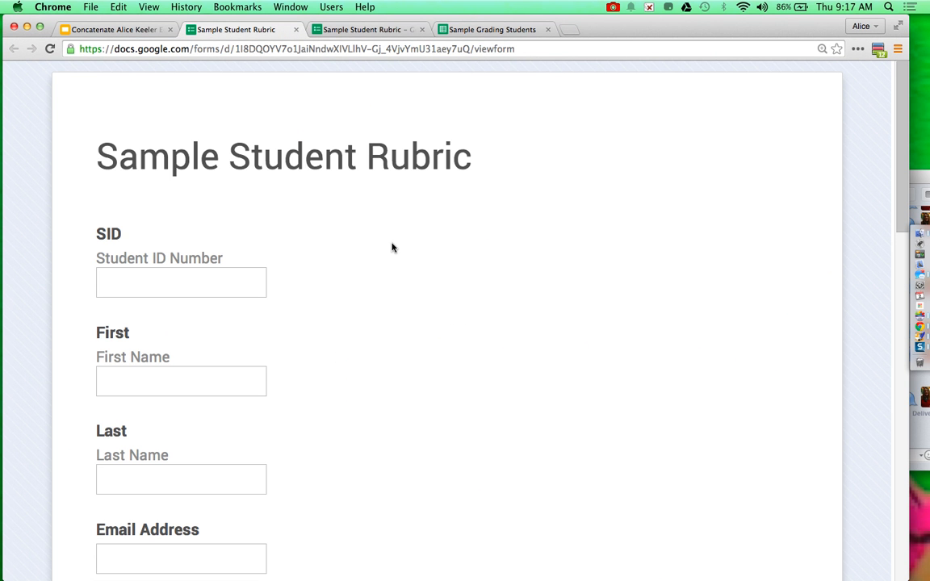
Reach the form's Get pre-filled link page from the editing view's options menu
scroll(down, 3)
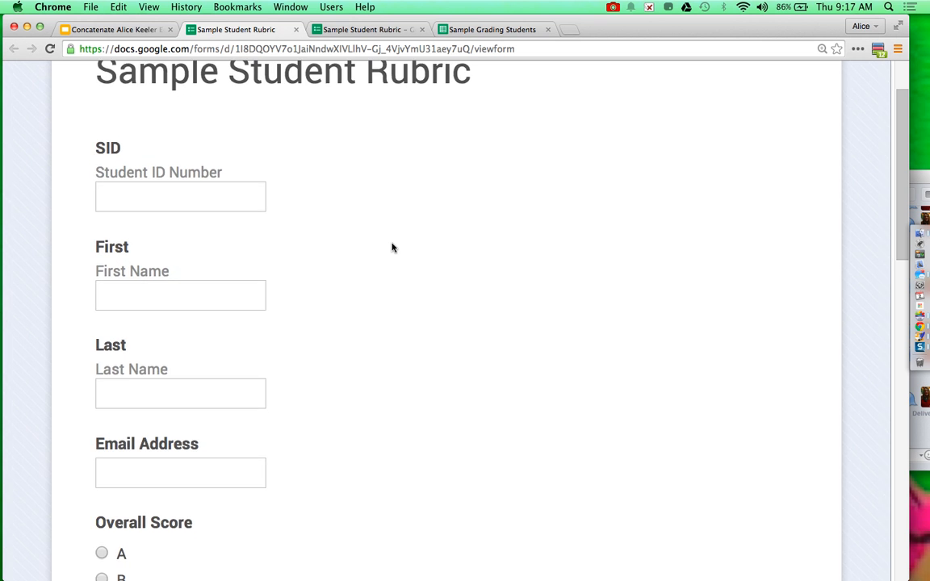
scroll(down, 3)
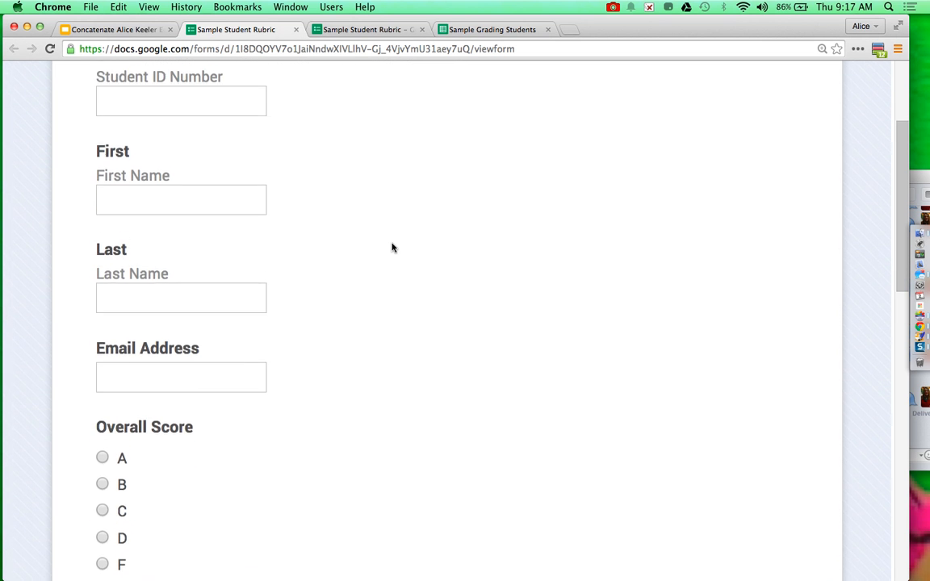
scroll(down, 3)
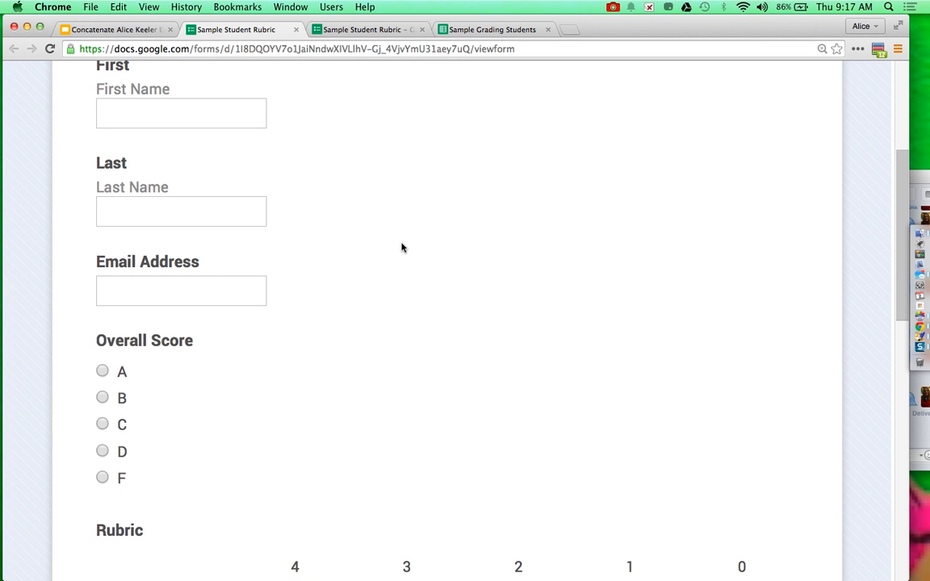
scroll(down, 3)
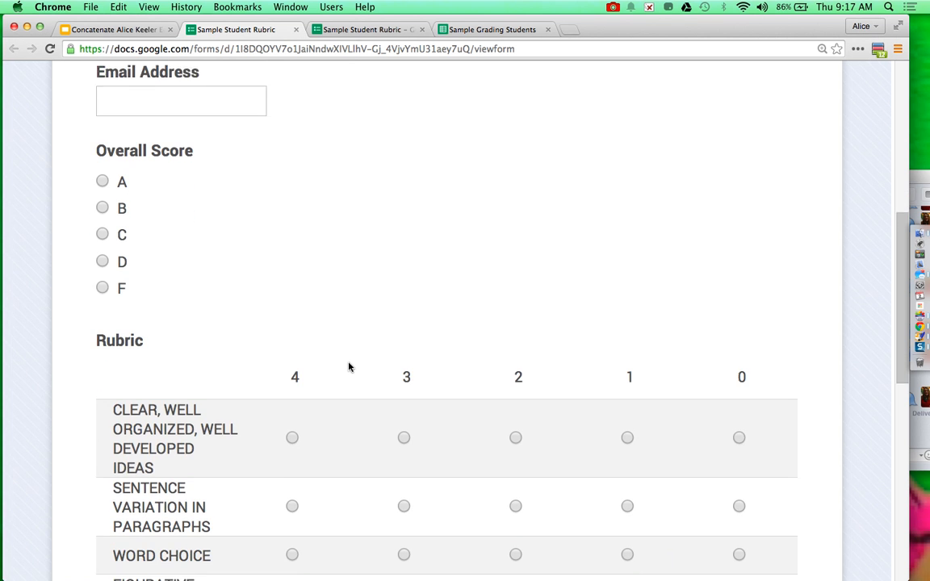
scroll(down, 3)
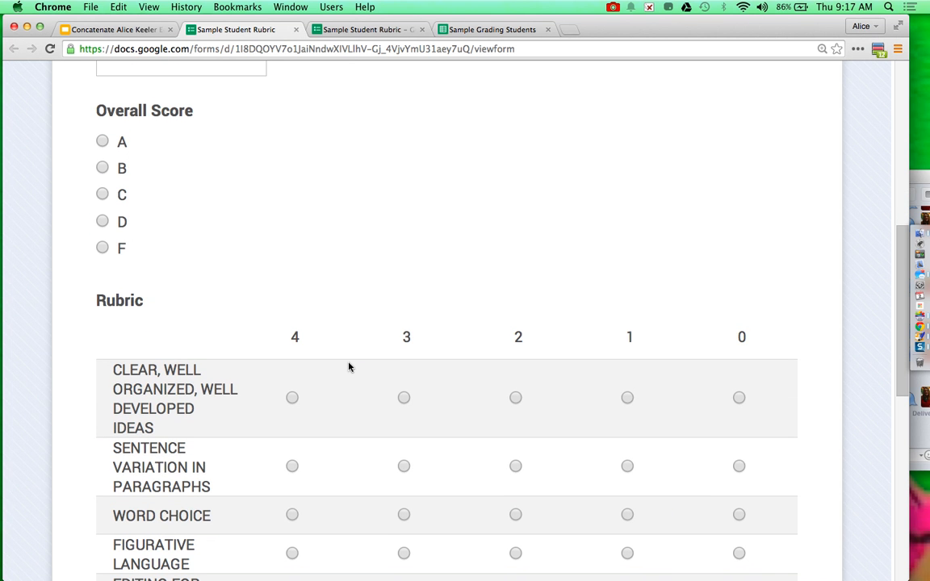
scroll(up, 3)
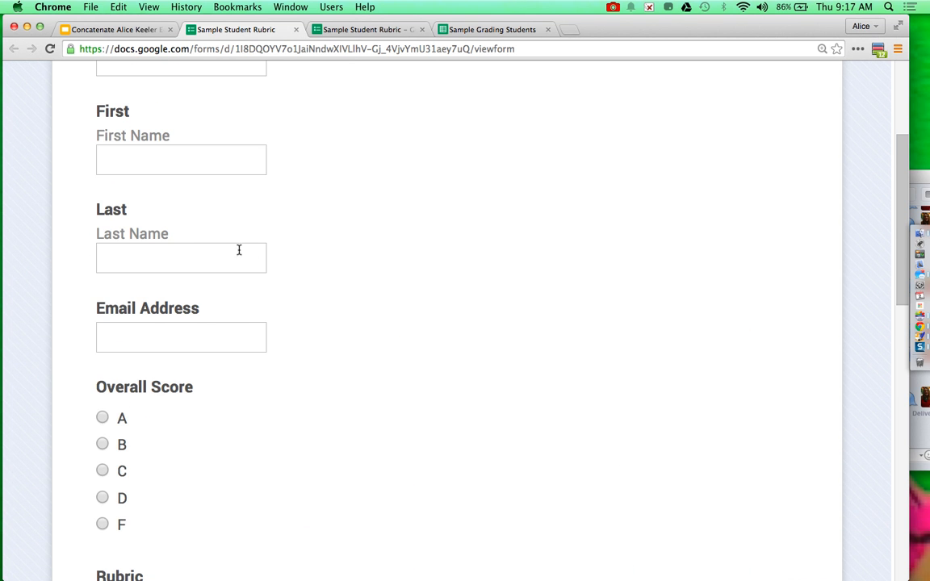
click(373, 33)
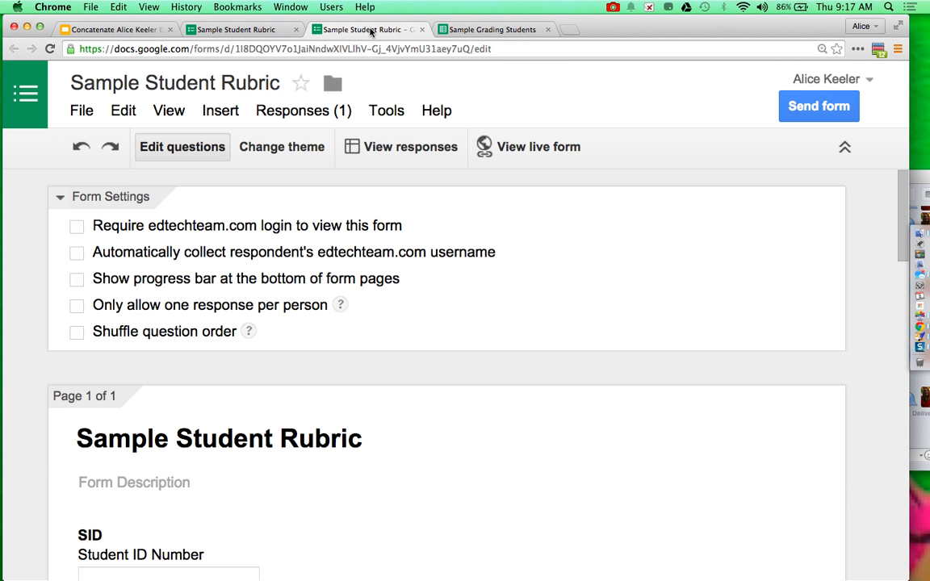
click(218, 439)
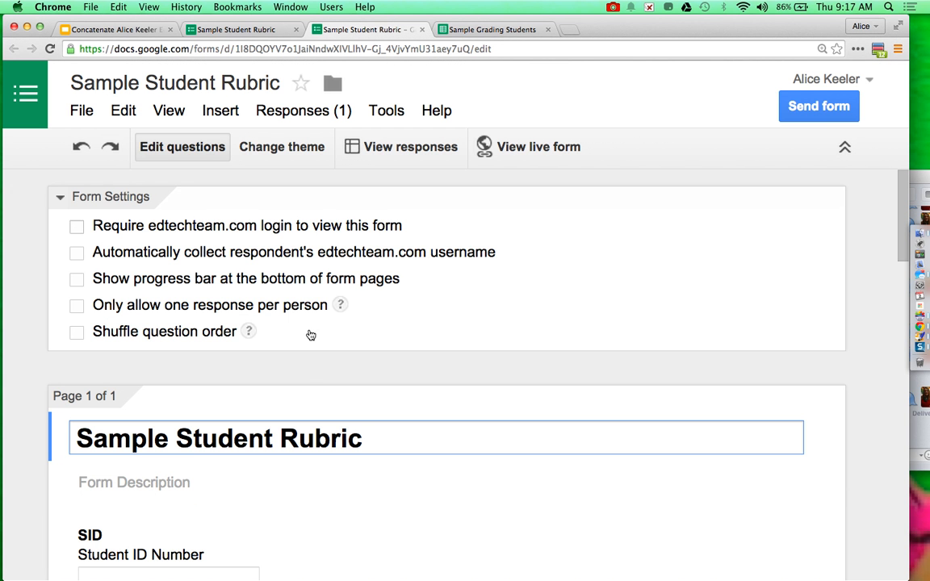
mouse_move(291, 128)
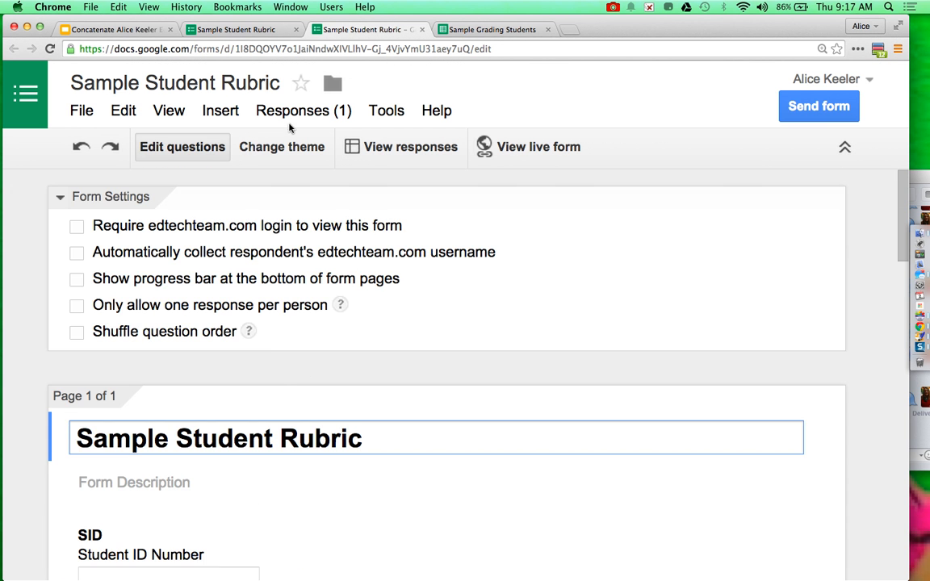
click(303, 110)
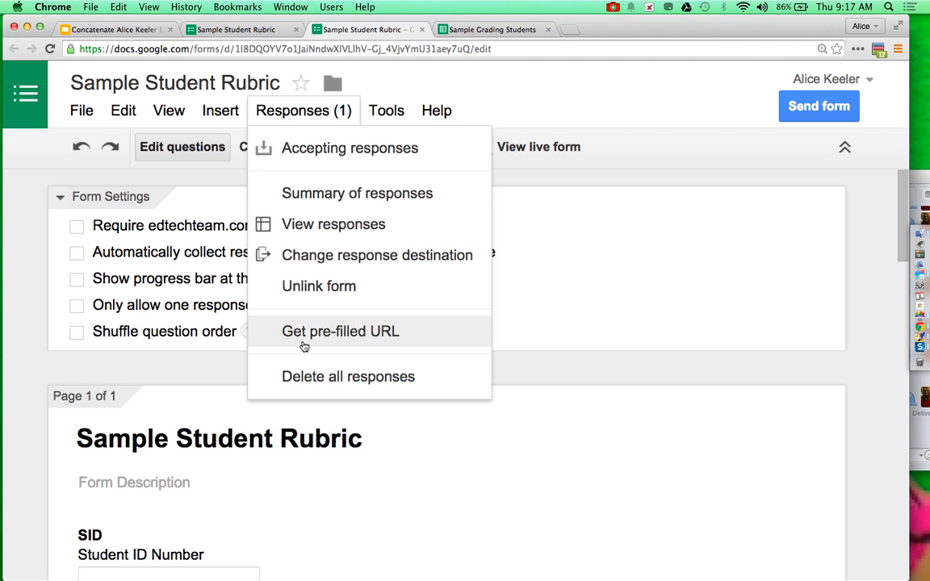
click(340, 330)
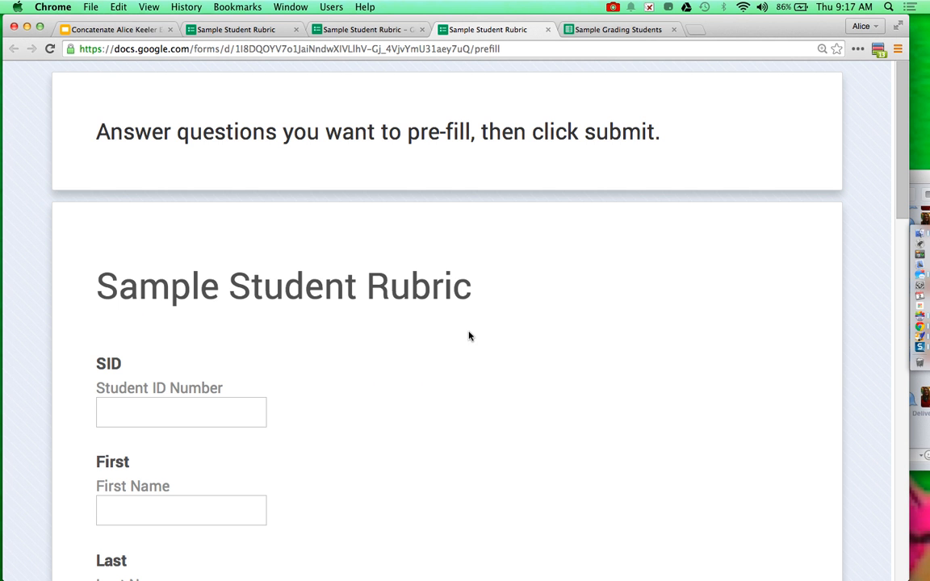
Fill the answers with placeholders SIDNUMBER, FIRSTNAME, LASTNAME and EMAILADDRESS
scroll(down, 3)
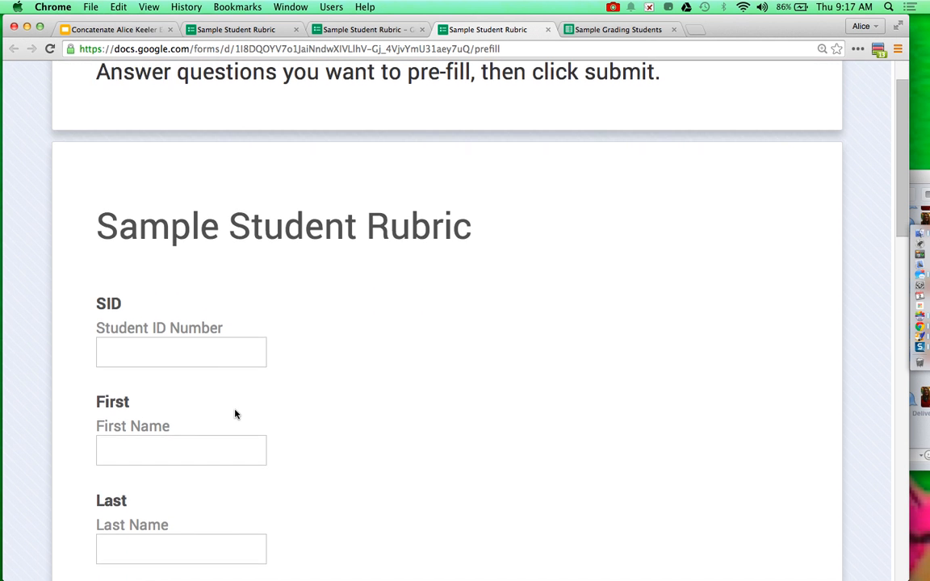
text(SID)
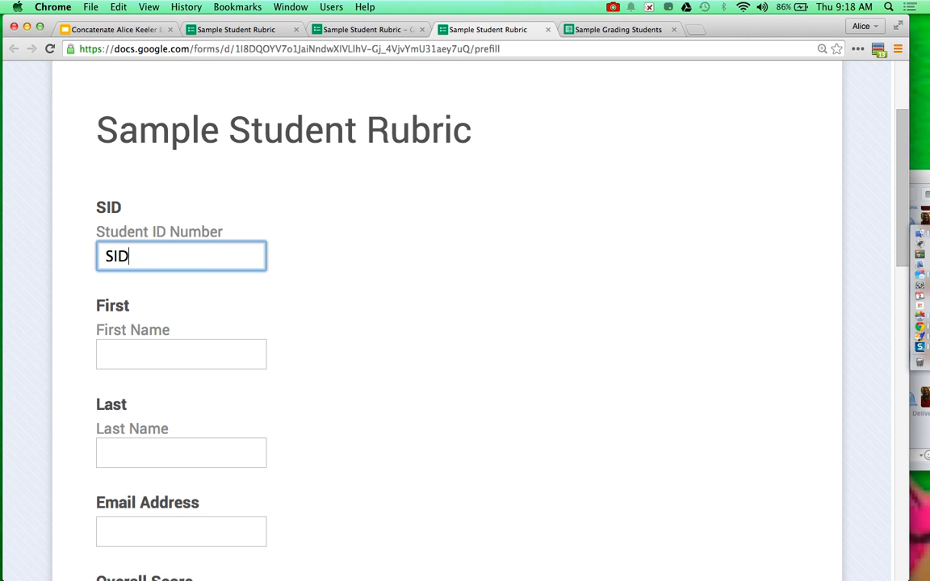
text(NUMBER)
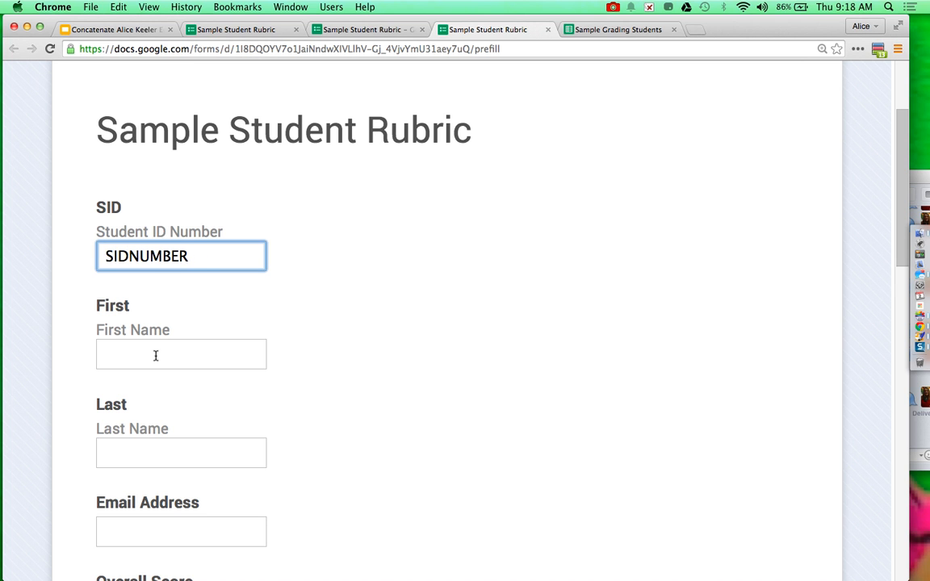
click(180, 355)
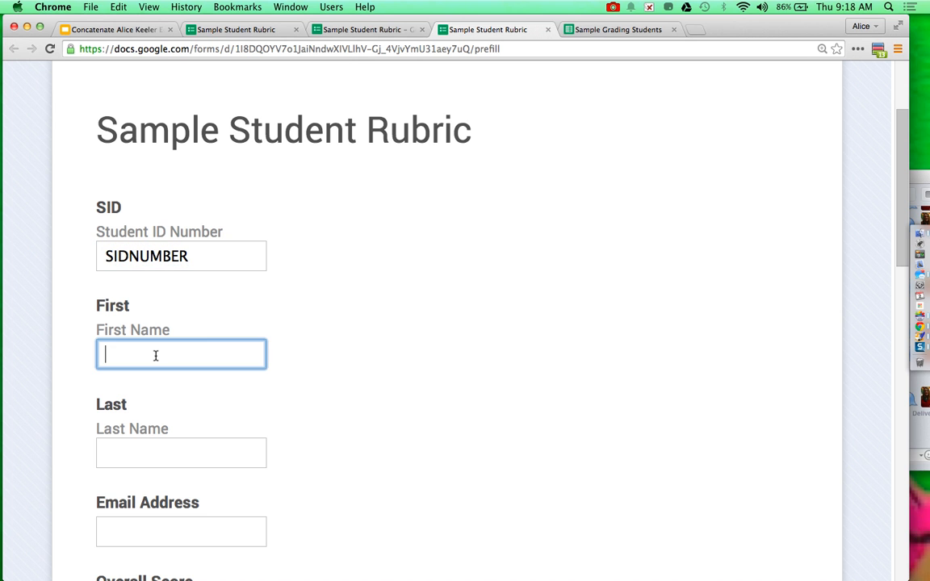
text(FIRSTNAME)
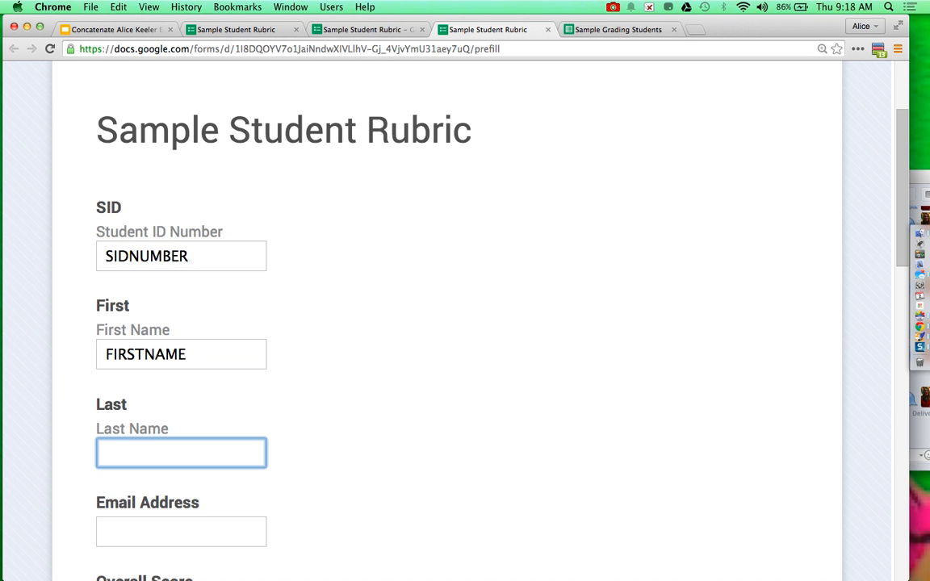
text(LASTNAME)
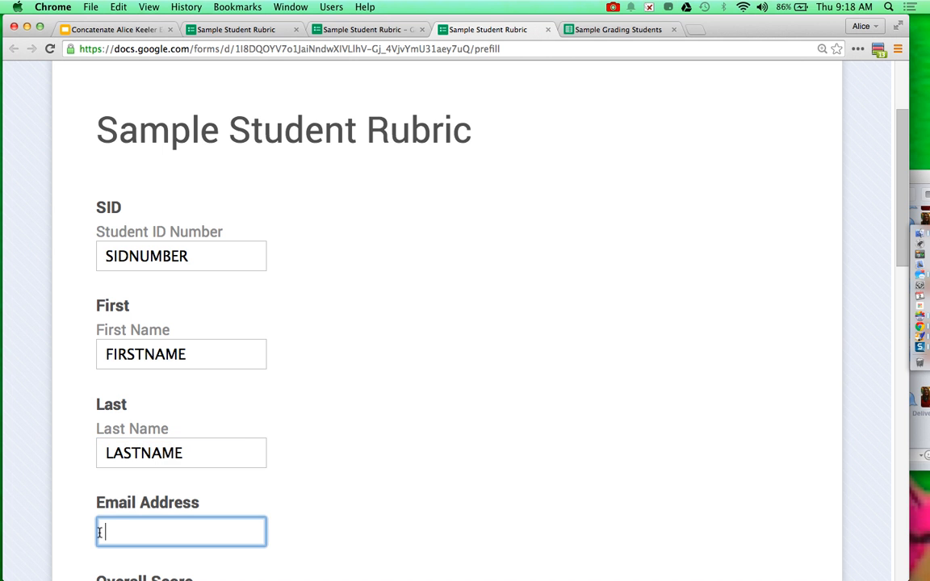
text(EMAILADDRESS)
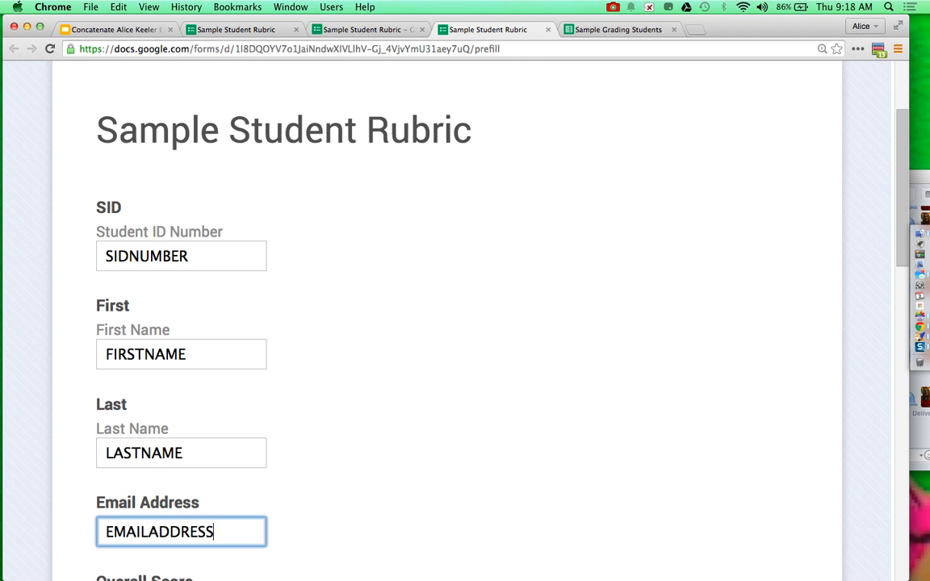
Generate and copy the pre-filled link, then return to the Sample Grading Students sheet
scroll(down, 3)
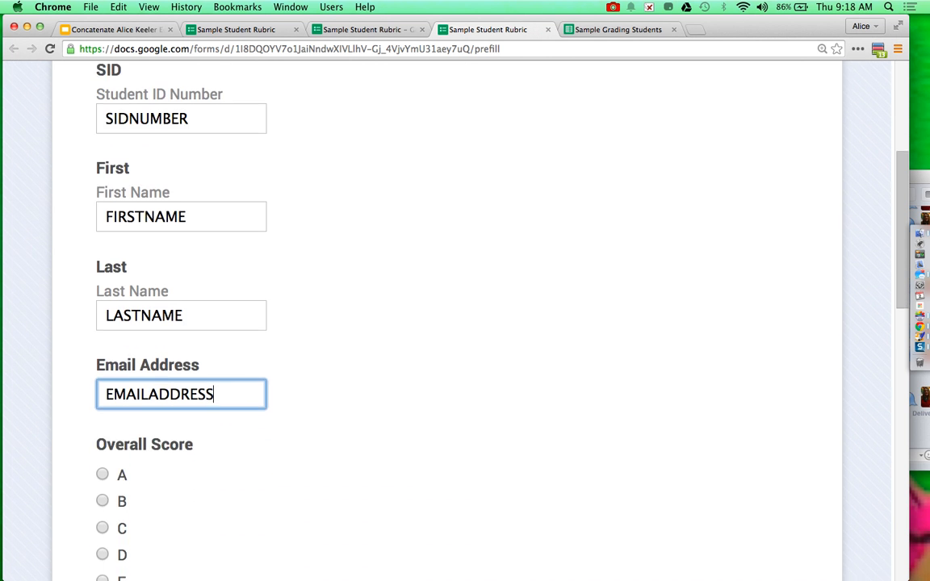
scroll(down, 3)
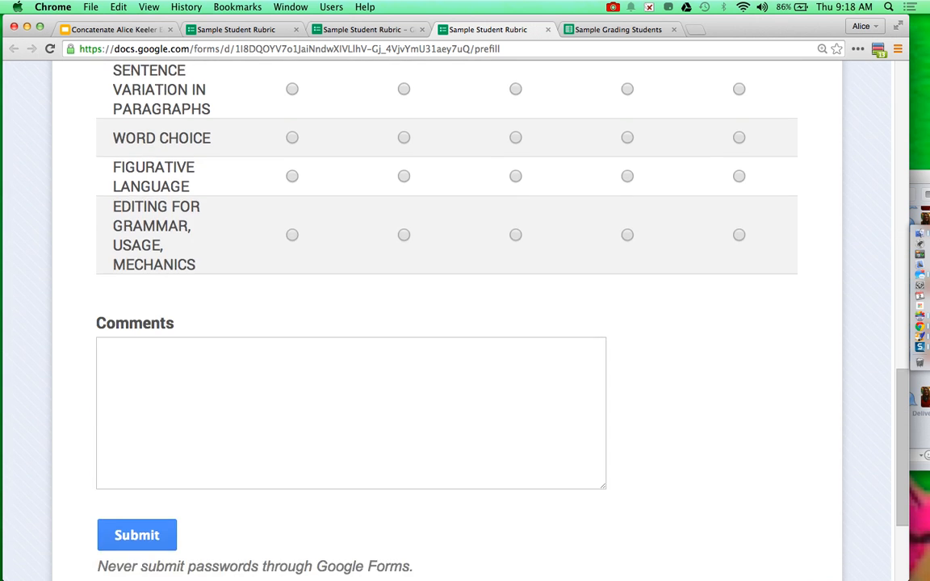
scroll(down, 3)
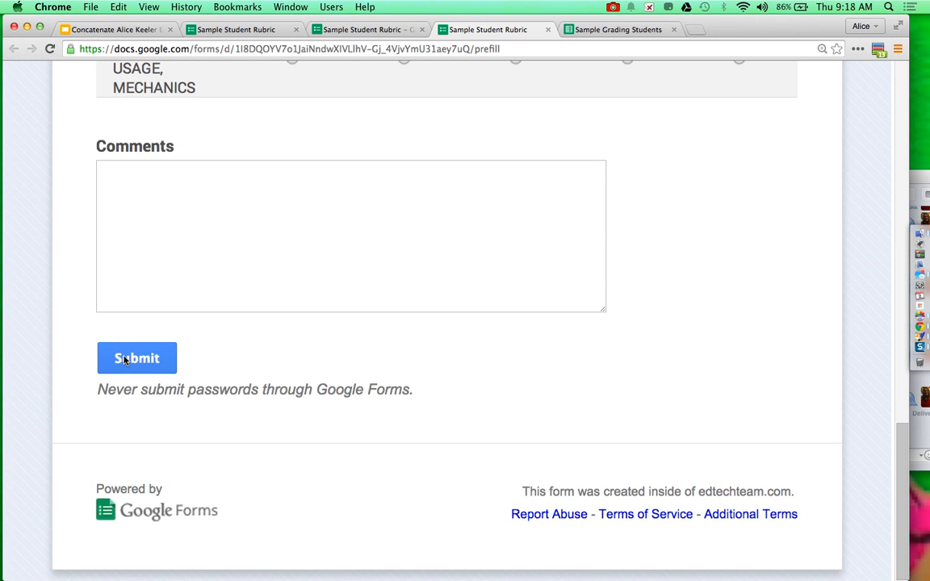
click(136, 358)
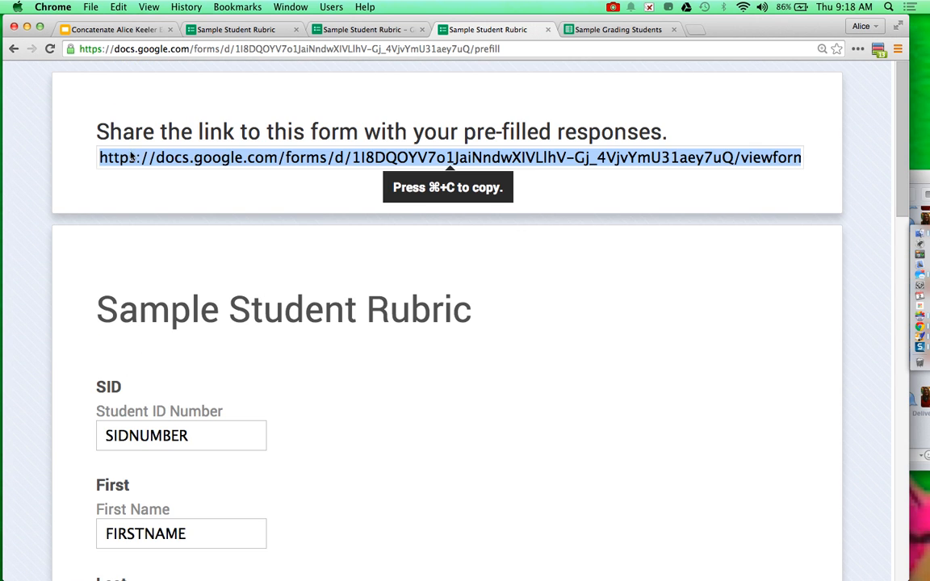
mouse_move(559, 235)
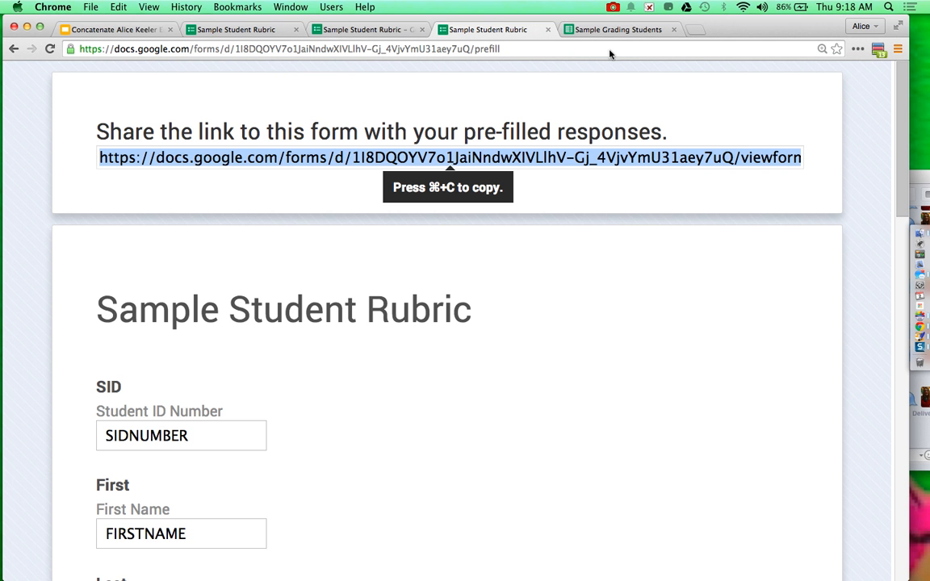
click(620, 30)
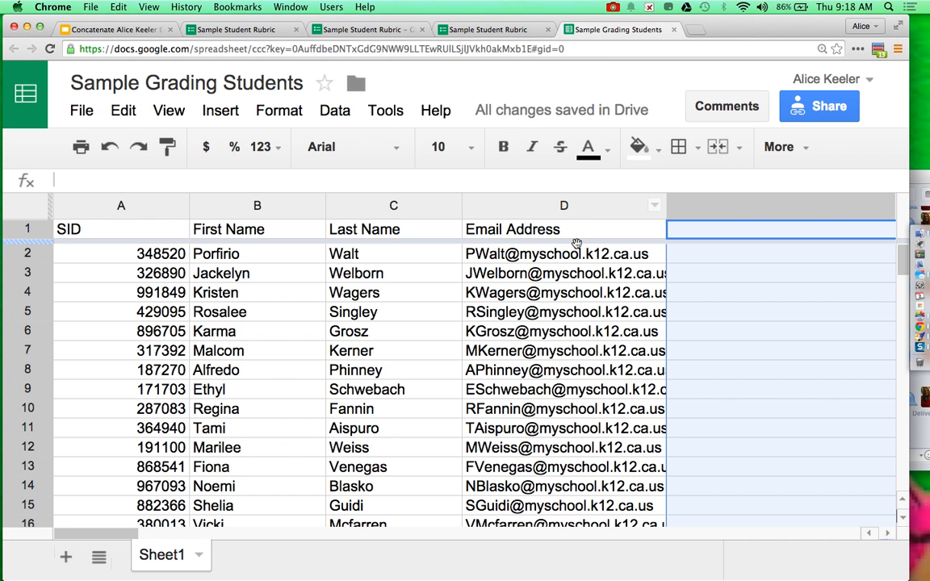
Enter the copied URL in E2 as a quoted text formula beside the first student
click(779, 311)
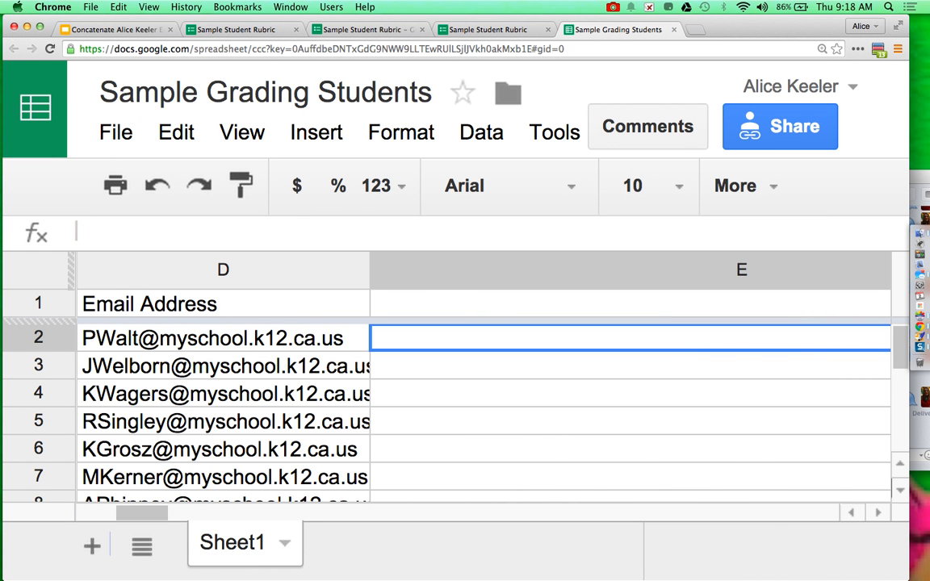
text(=")
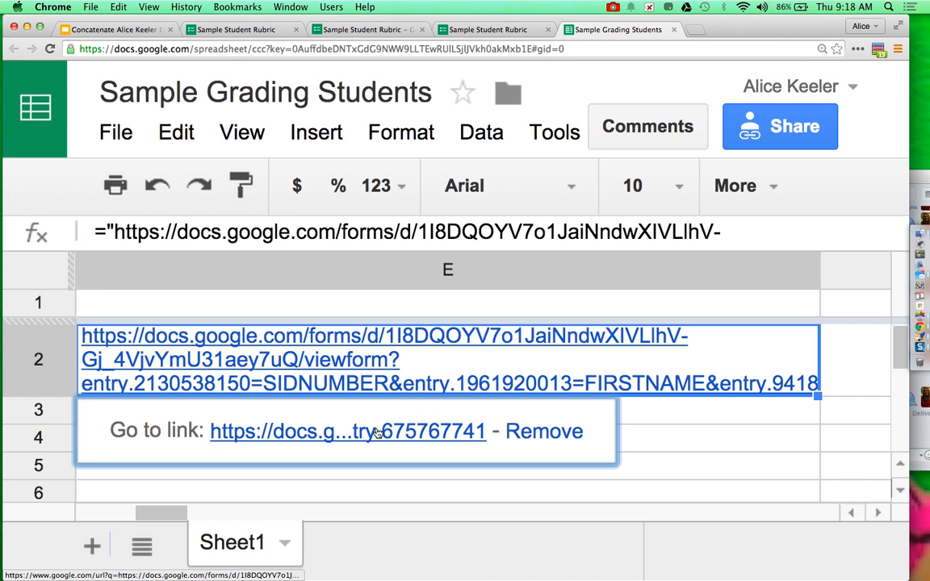
Preview E2's link showing the placeholder-filled rubric, then return to the roster sheet
click(344, 431)
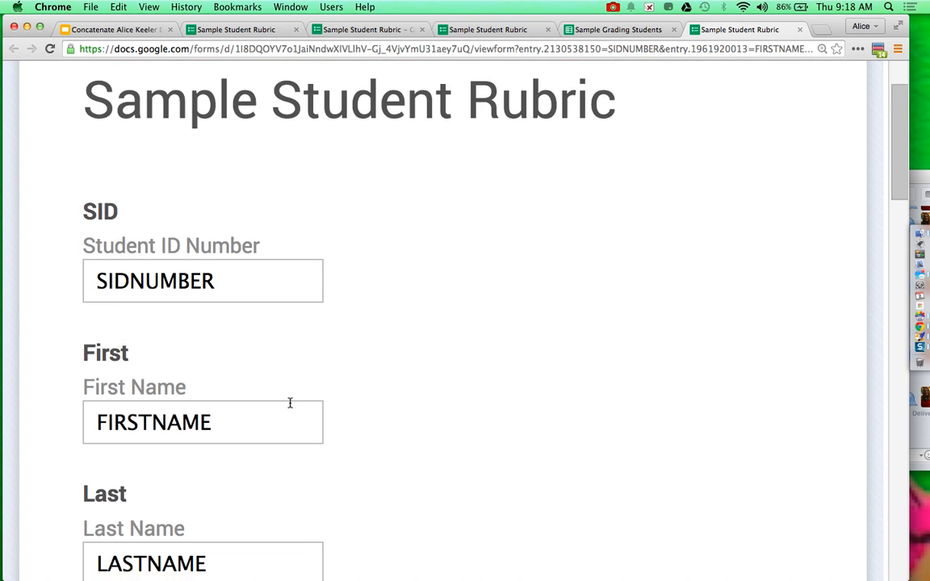
scroll(down, 3)
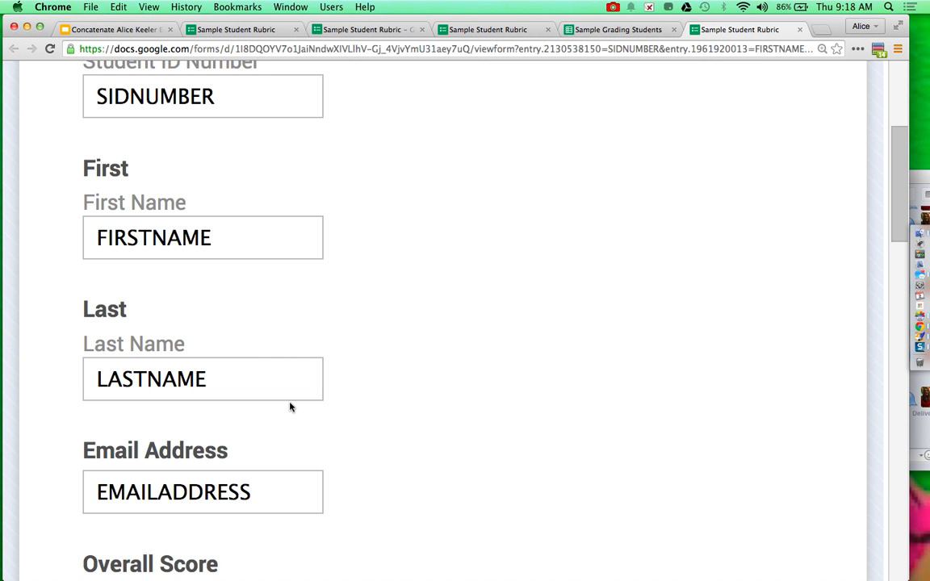
click(619, 30)
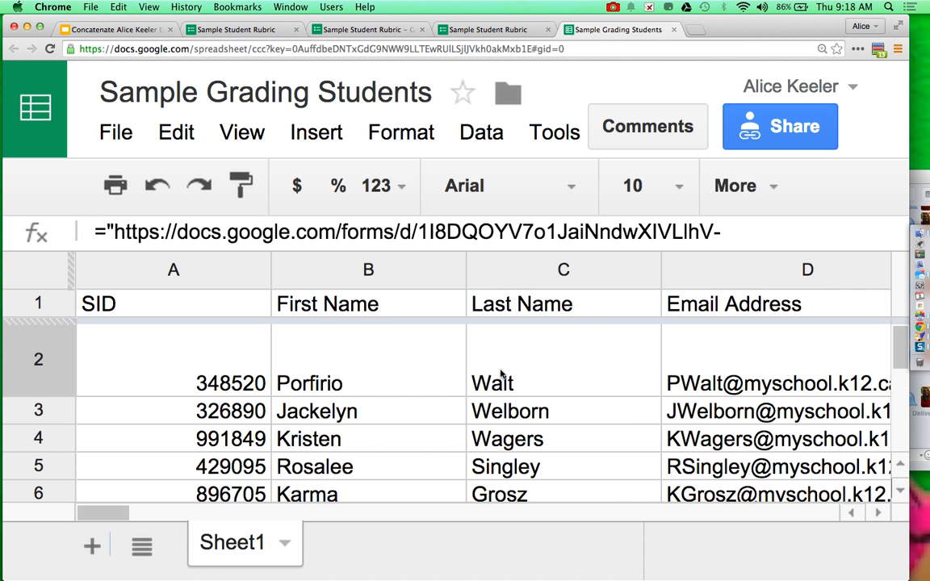
Swap the SIDNUMBER placeholder in E2's formula for "&A2&"
click(563, 360)
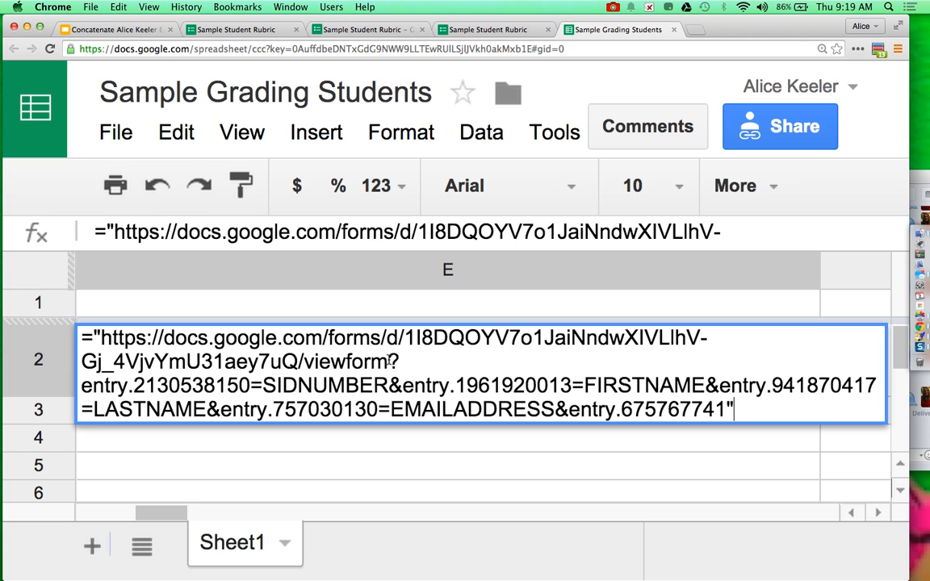
double_click(351, 382)
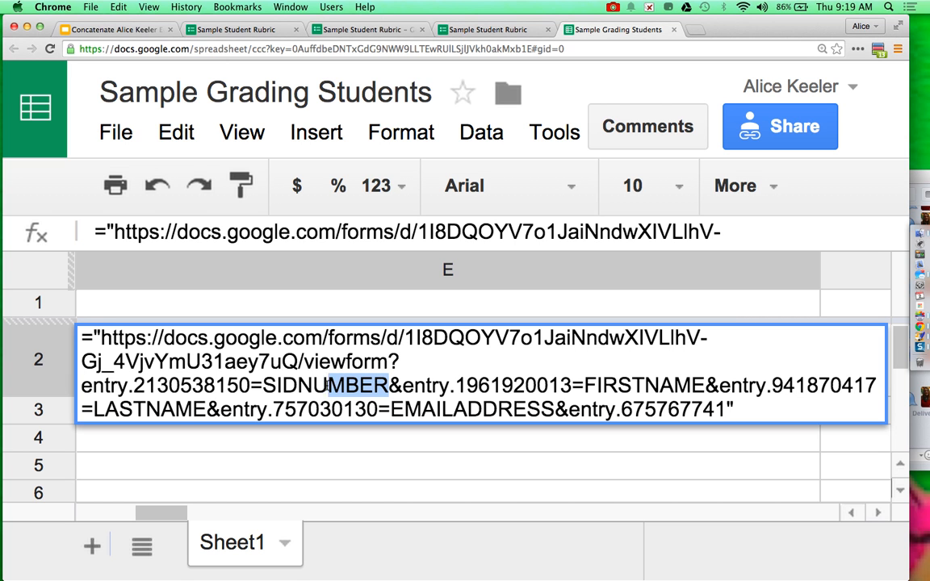
double_click(319, 383)
text("&&)
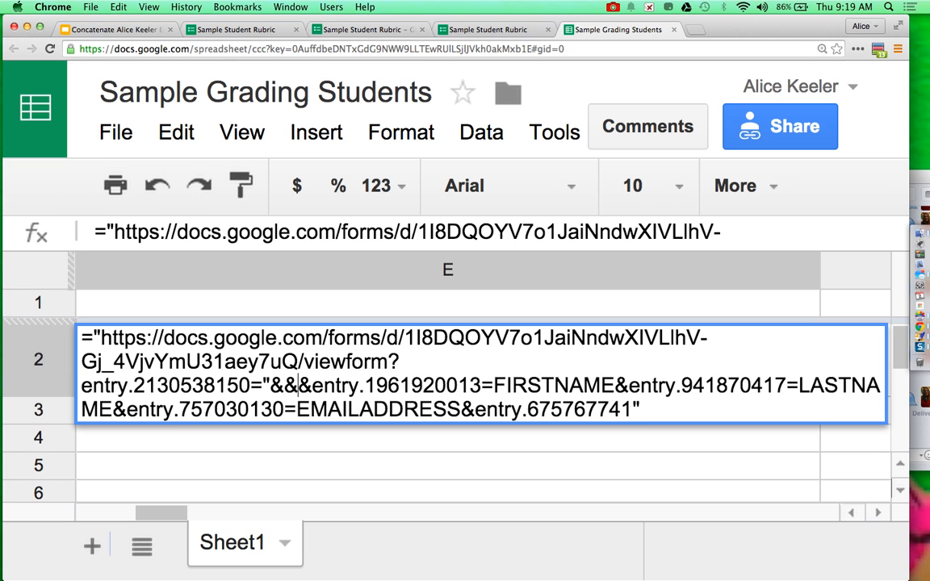
text(")
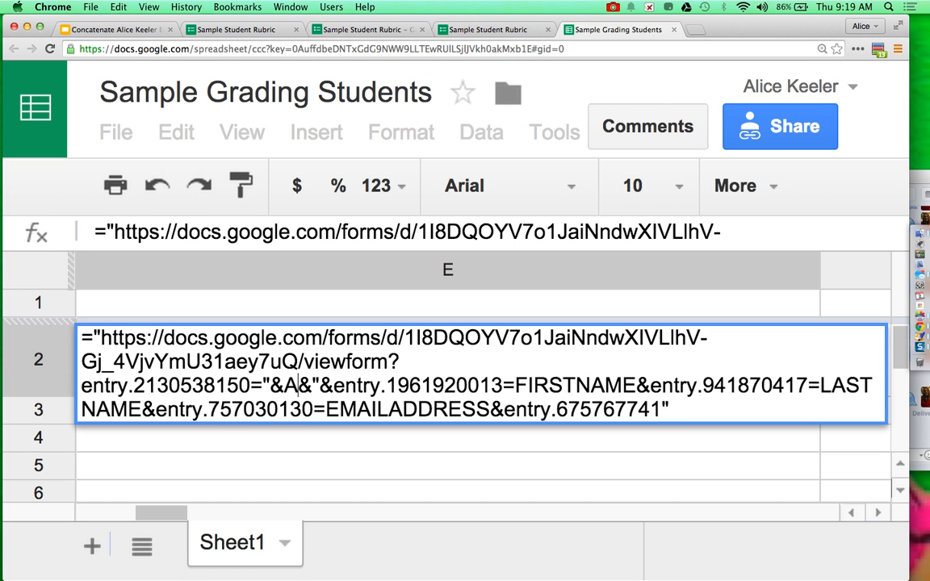
text(2)
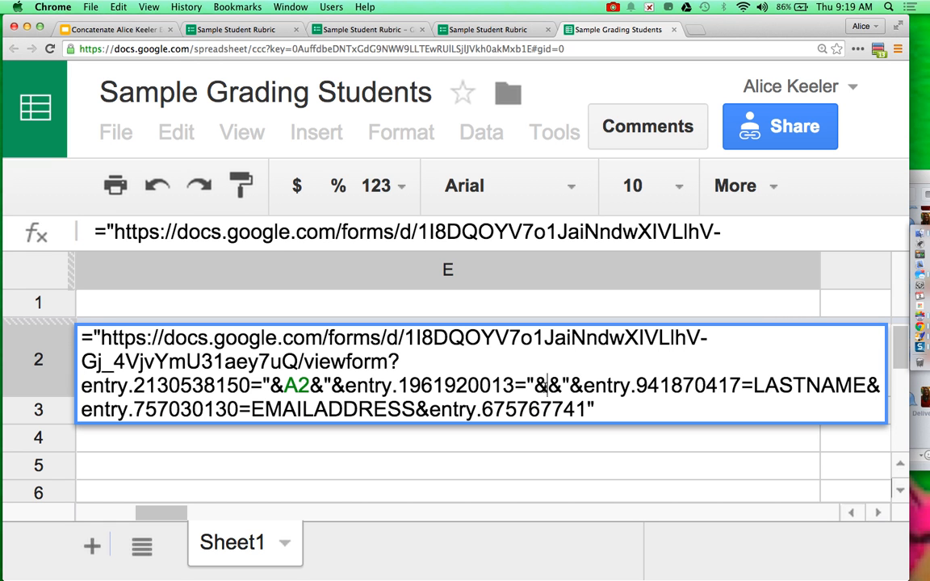
Swap the FIRSTNAME, LASTNAME and EMAILADDRESS placeholders for B2, C2 and D2 references
text(B2)
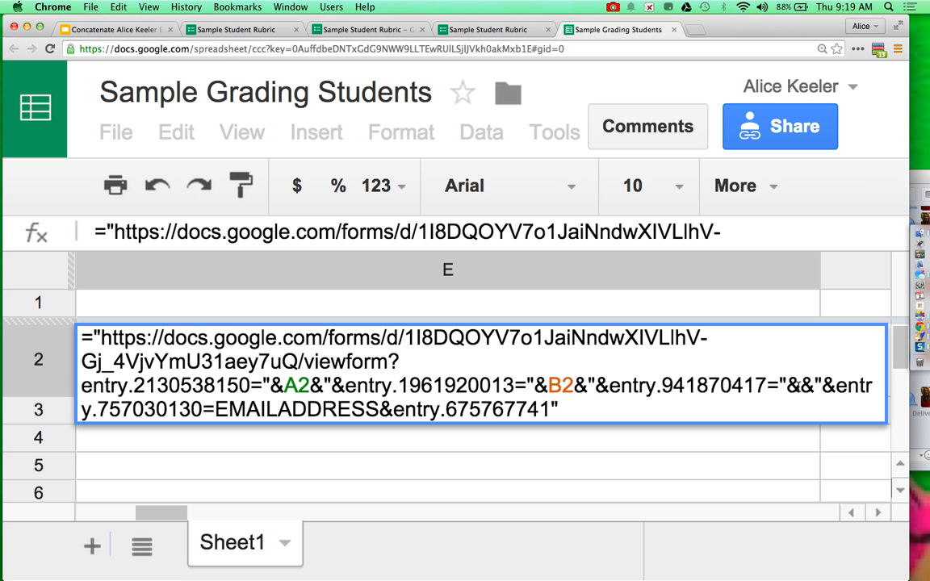
text(C)
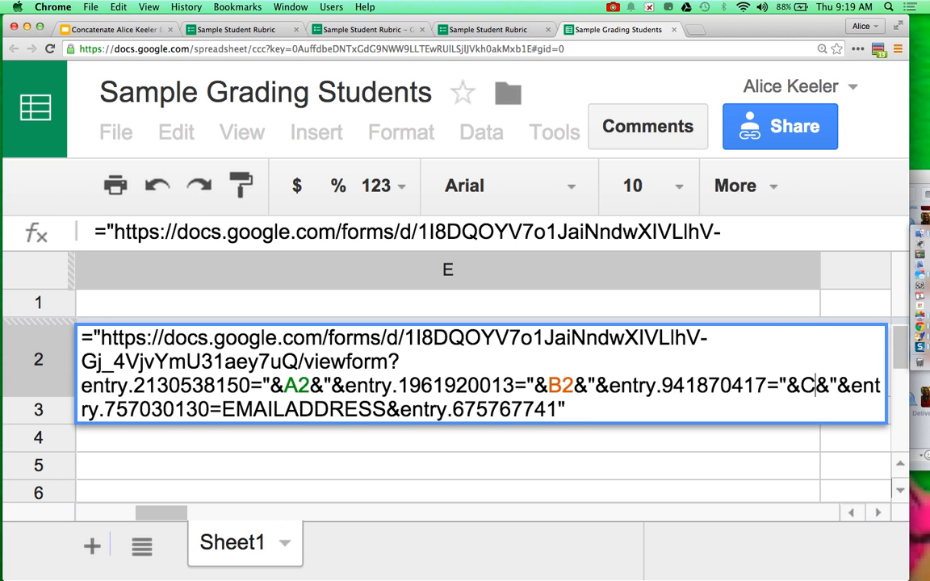
text(2)
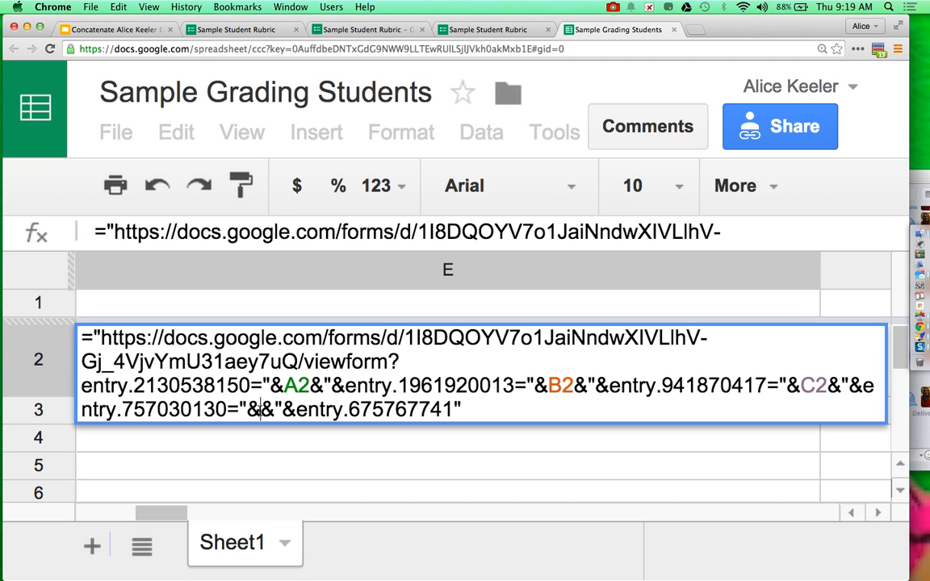
text(D2)
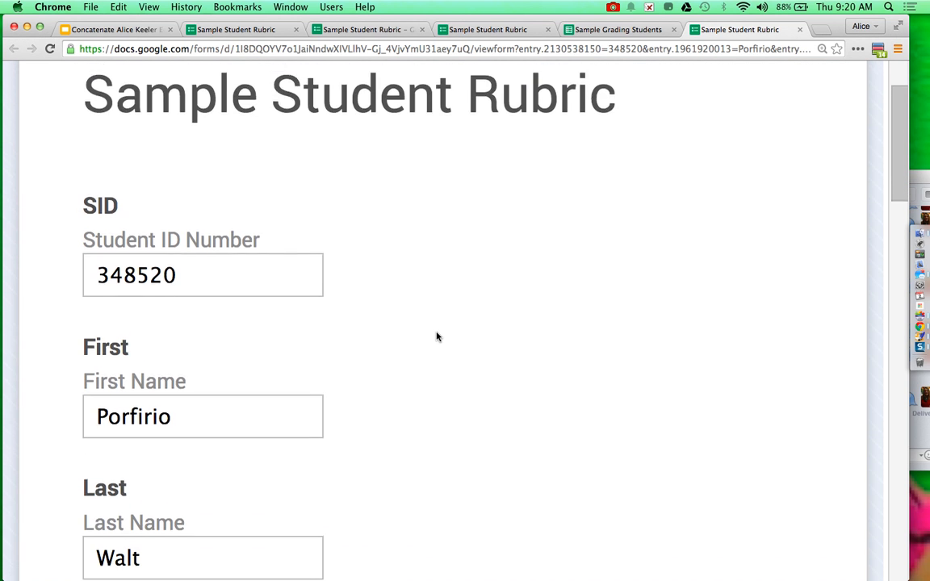
Check the rubric shows the first student's ID, name and email, then leave without submitting
scroll(down, 3)
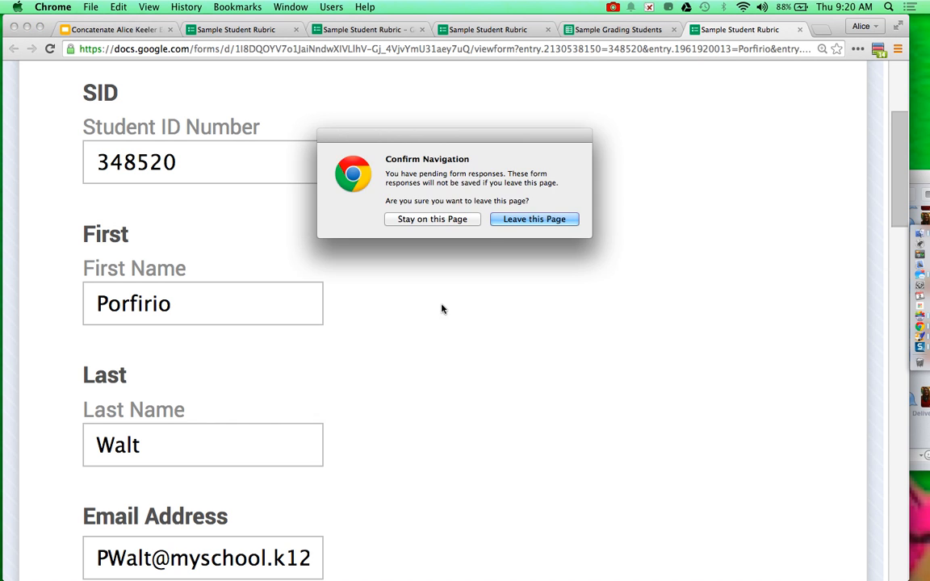
click(533, 219)
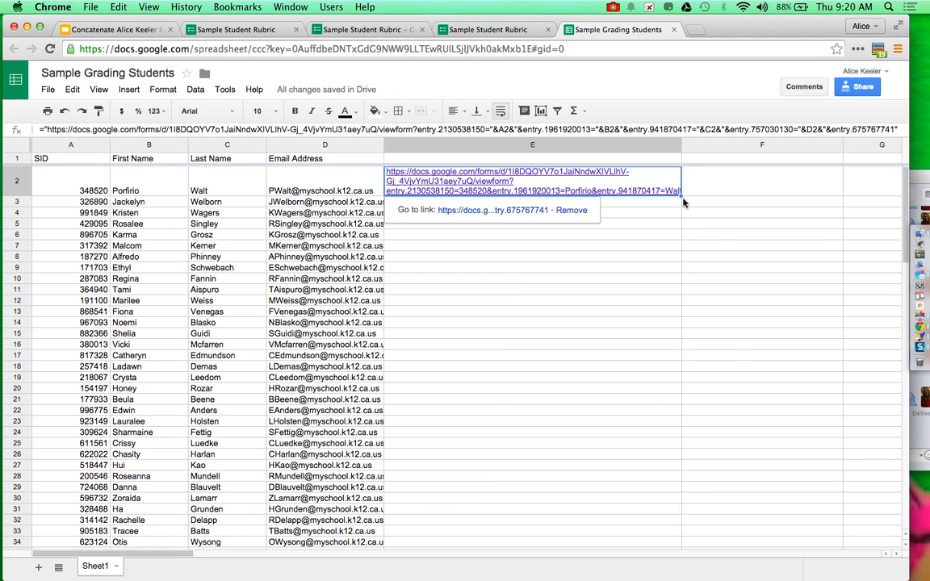
Fill the link formula down column E and open the row 4 student's pre-filled rubric
scroll(down, 3)
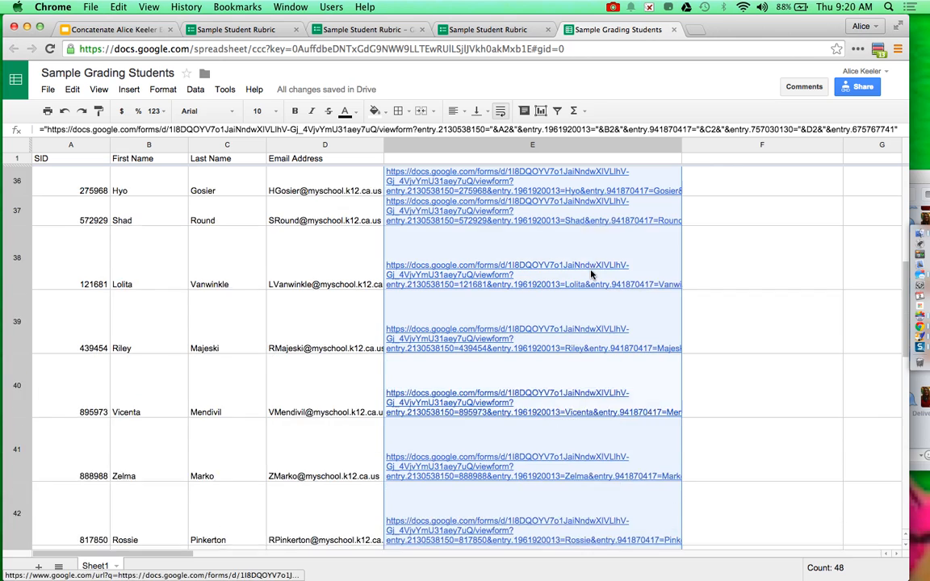
scroll(up, 3)
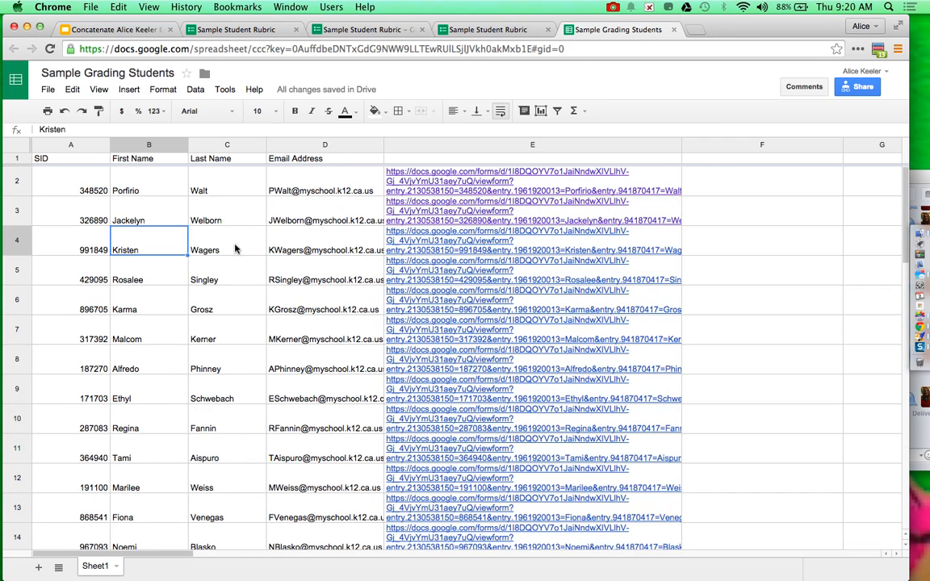
click(532, 250)
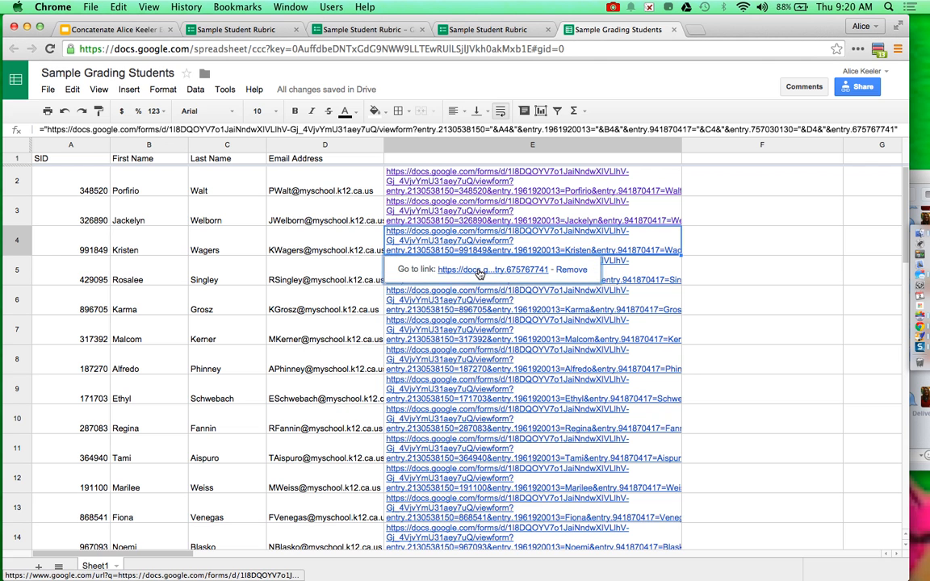
click(487, 269)
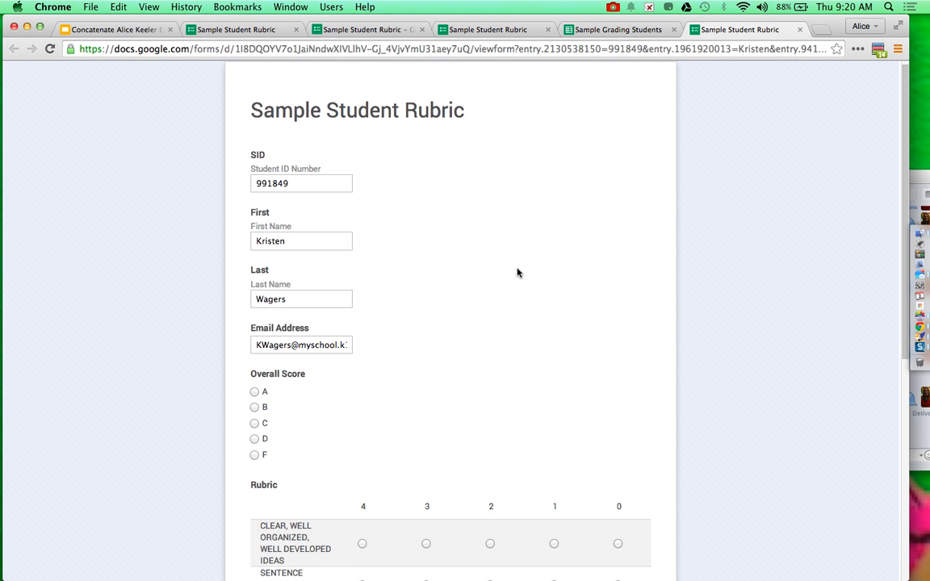